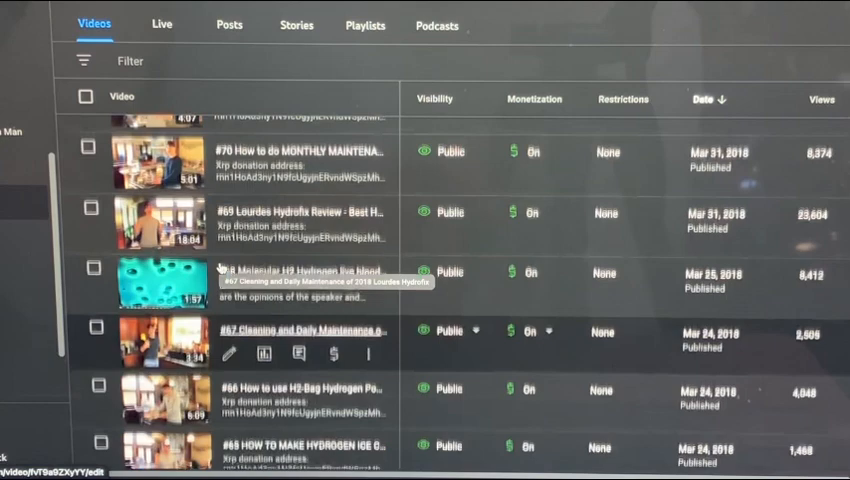
Scroll the Channel content video list toward the October 2019 uploads #171–#175.
scroll(up, 3)
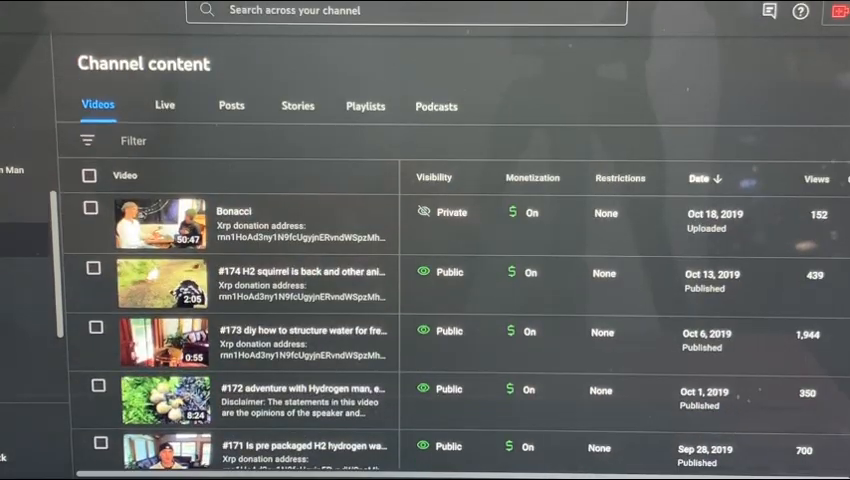
Scroll to the list bottom and page forward to videos #227–#231 from May–June 2020.
scroll(down, 3)
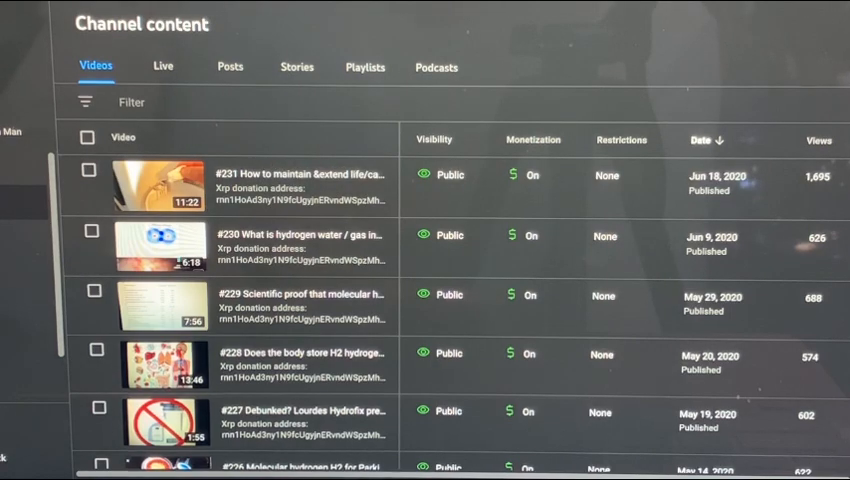
scroll(down, 3)
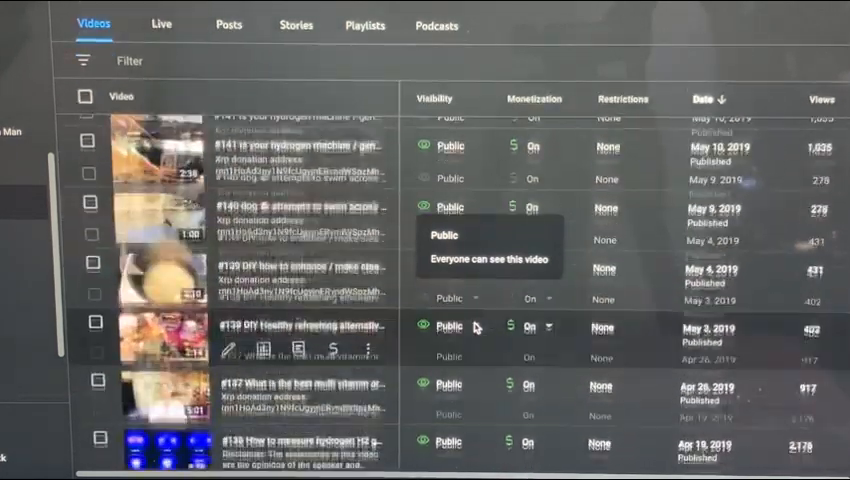
scroll(down, 3)
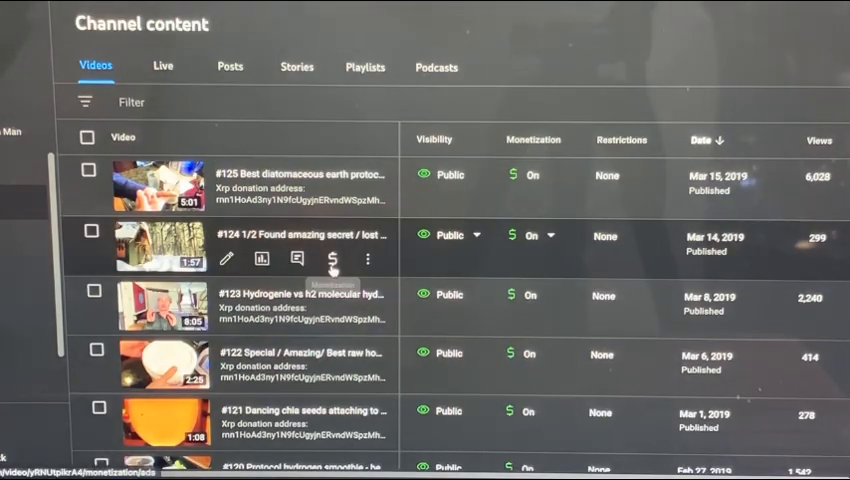
scroll(down, 3)
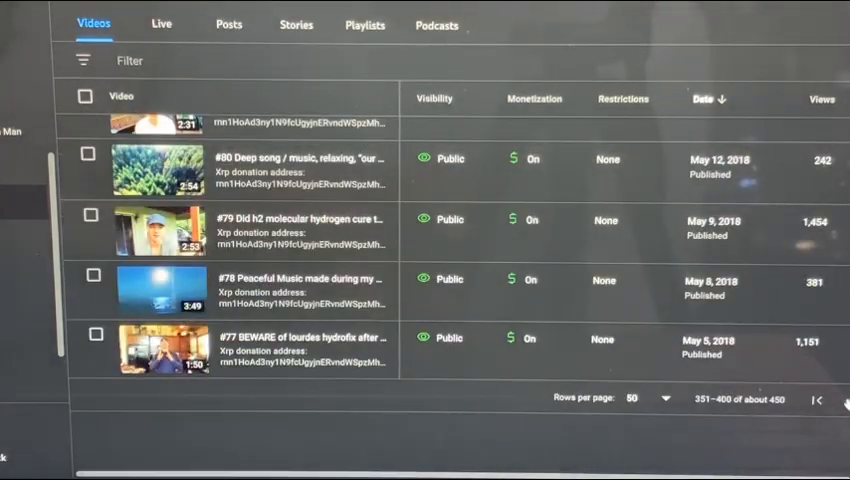
click(816, 400)
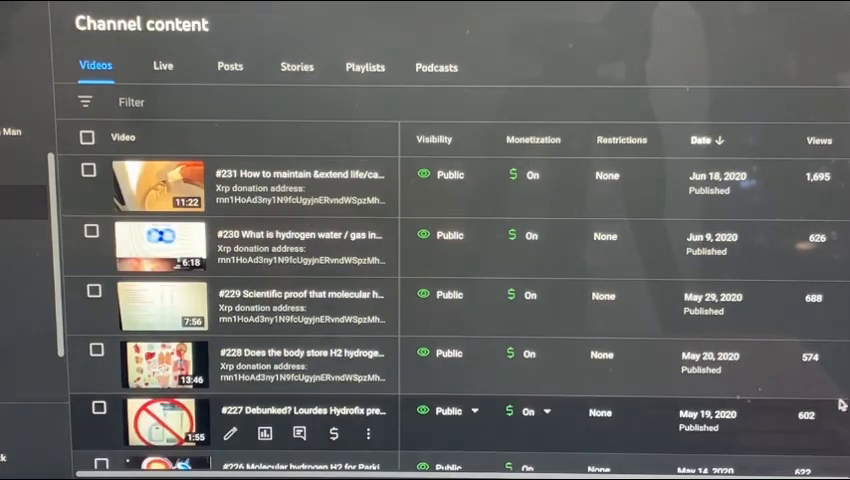
scroll(down, 3)
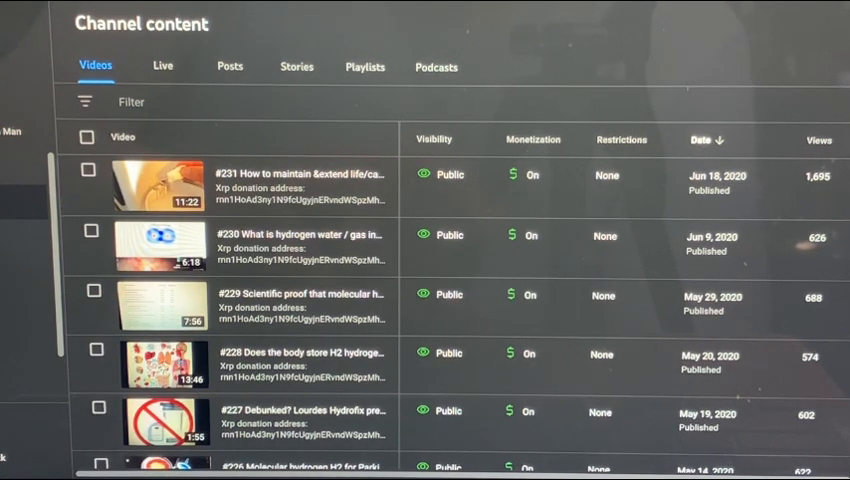
Scroll the Videos list down to the November–December 2021 entries #330–#335.
scroll(down, 3)
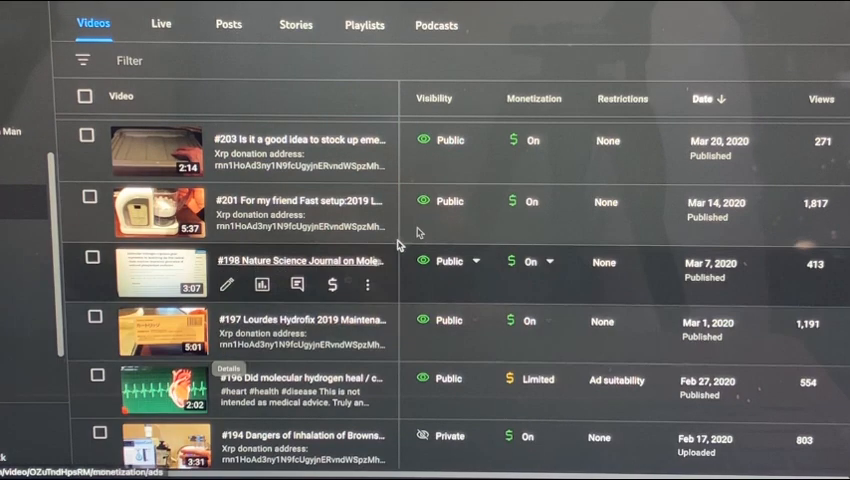
scroll(down, 3)
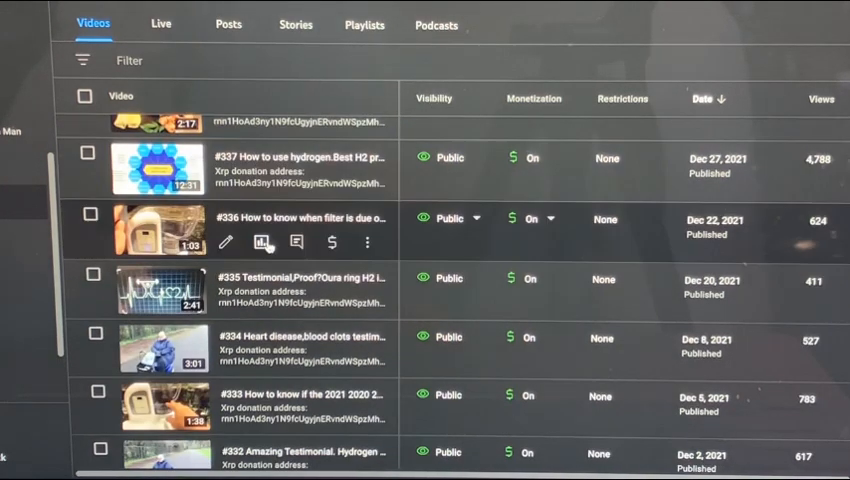
scroll(down, 3)
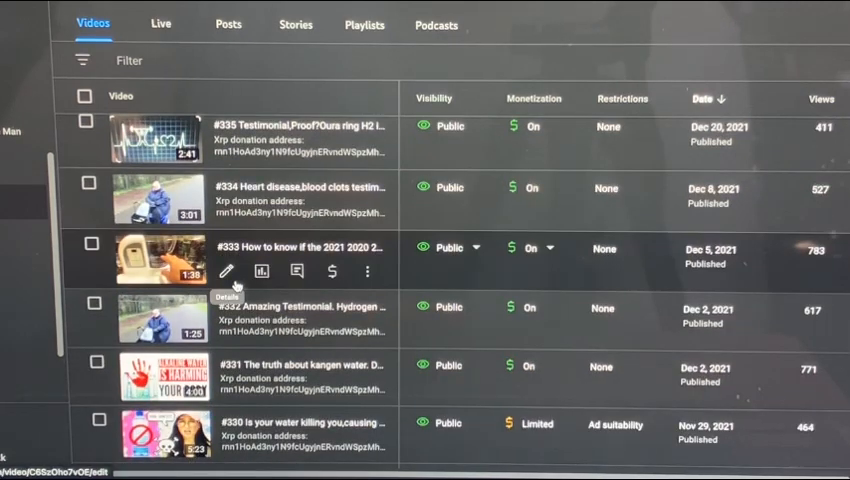